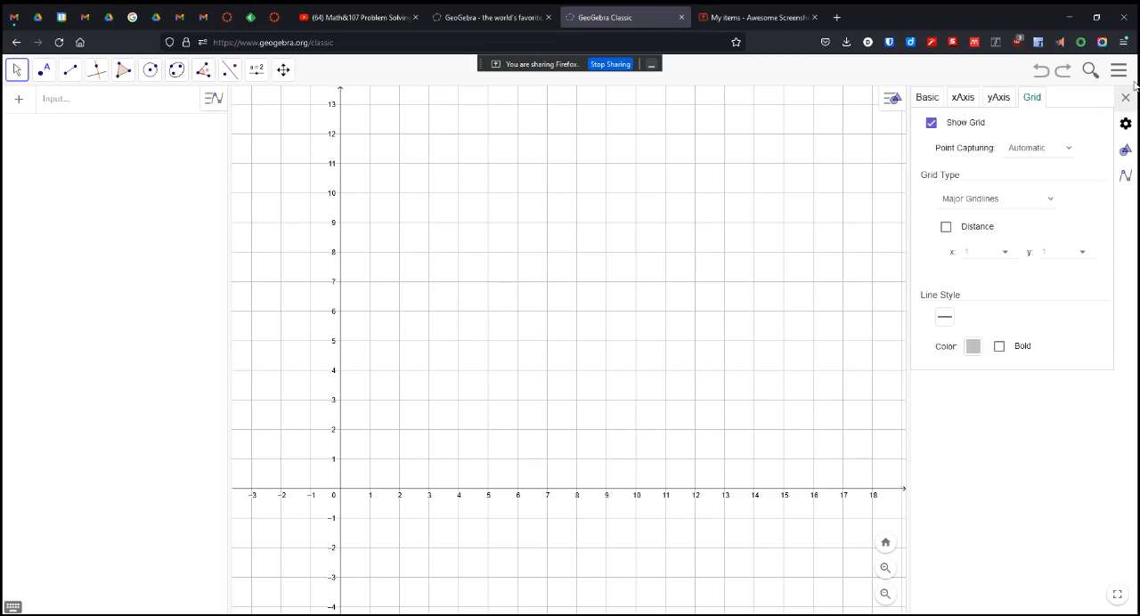
mouse_move(265, 149)
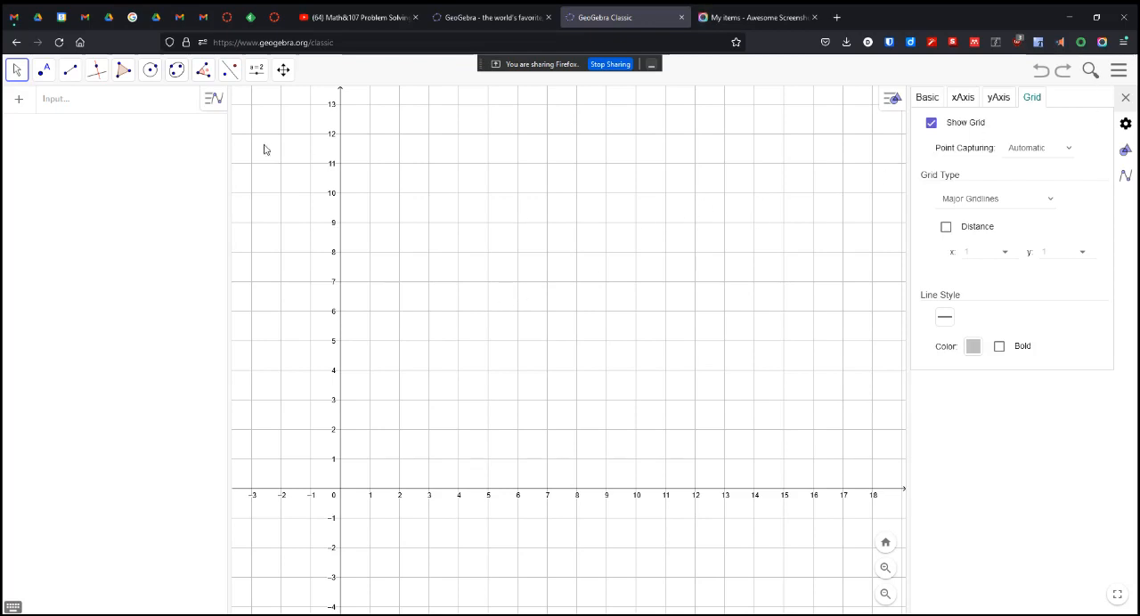
Step: Choose the Polygon tool to draw the five-vertex pentagon poly1 through A–E
click(256, 70)
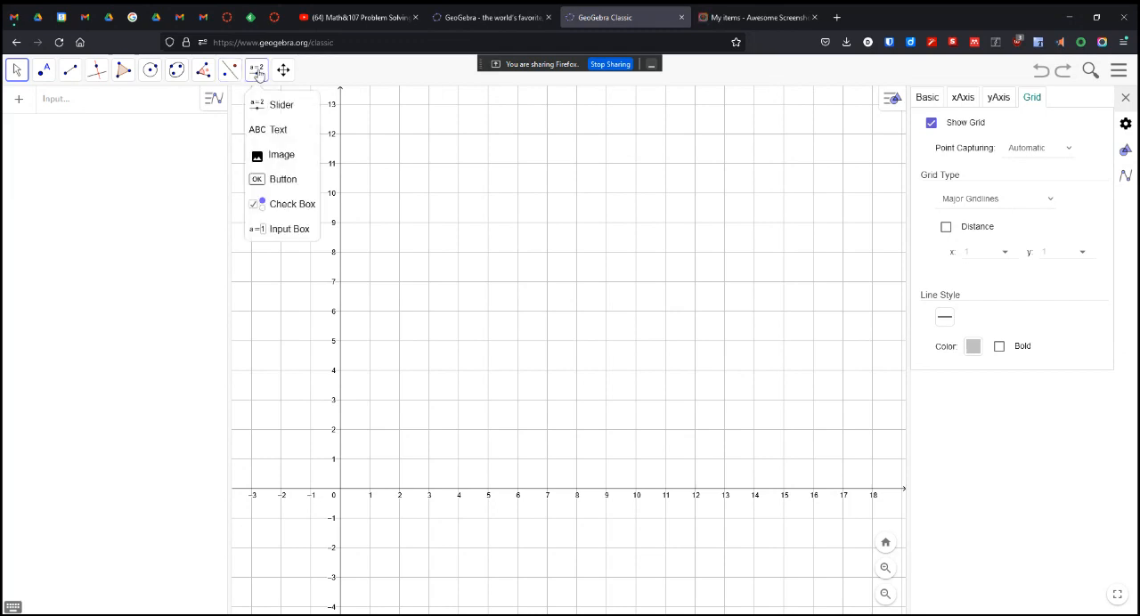
click(282, 105)
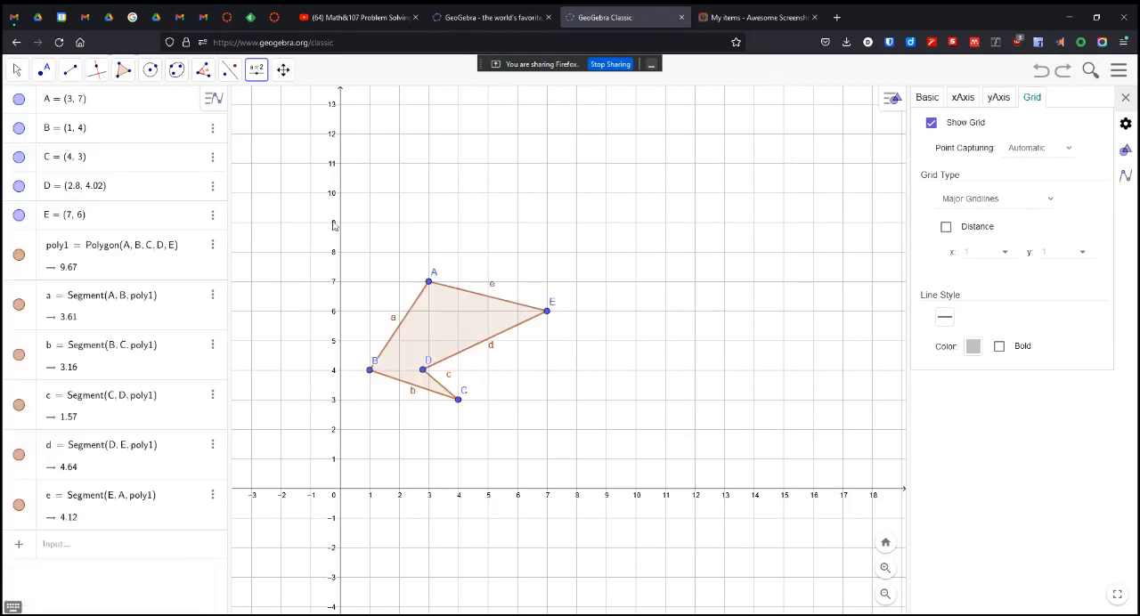
Step: Draw the horizontal vector u from F(3,10) to G(8,10) above the pentagon
click(121, 70)
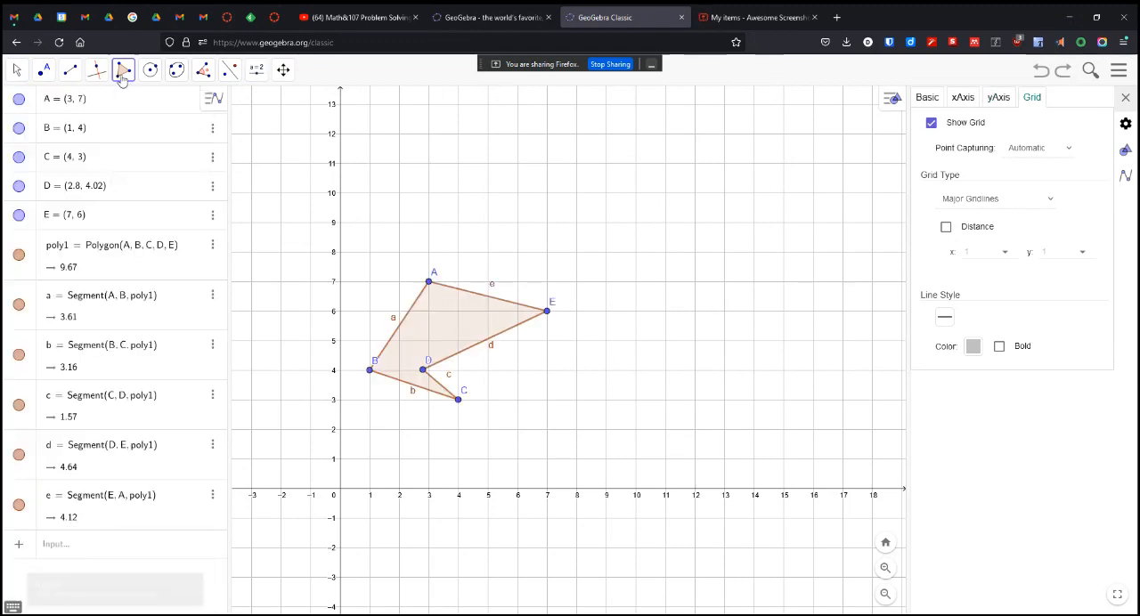
click(122, 69)
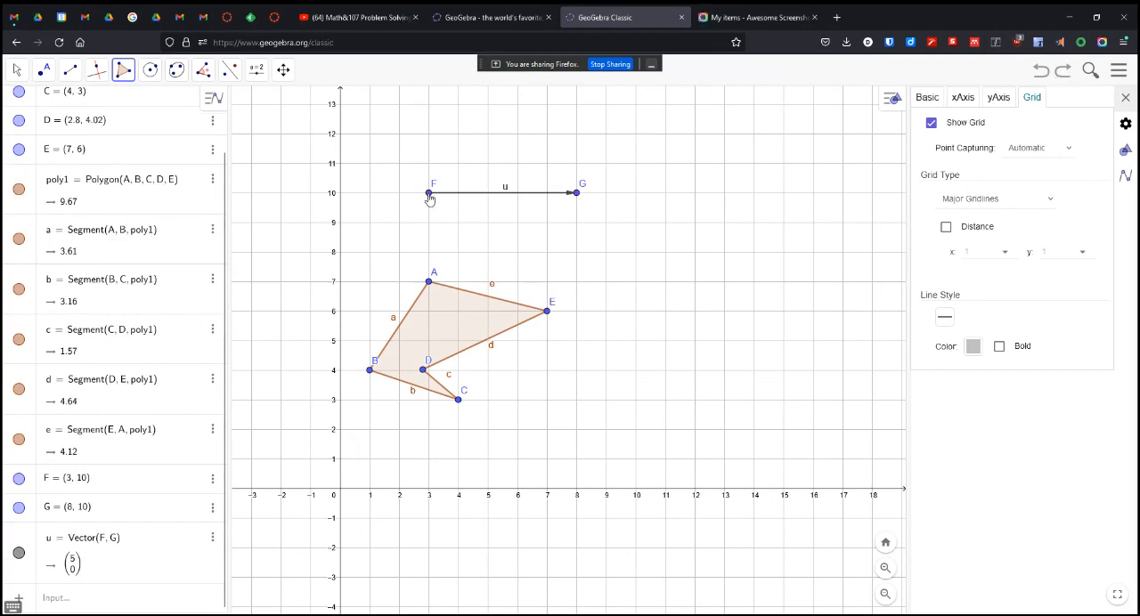
mouse_move(507, 208)
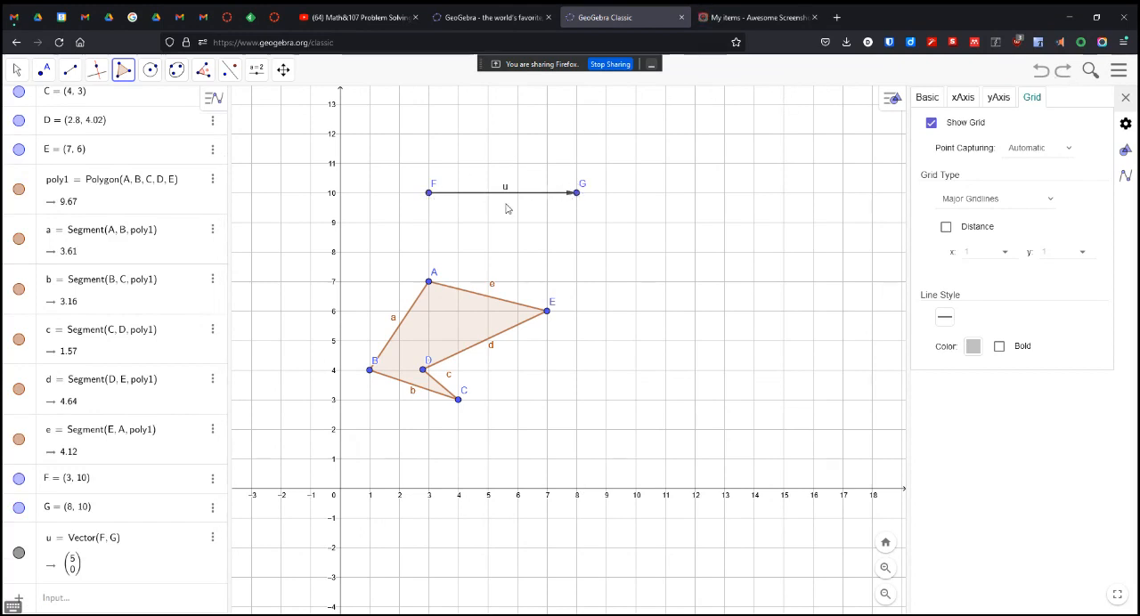
click(69, 69)
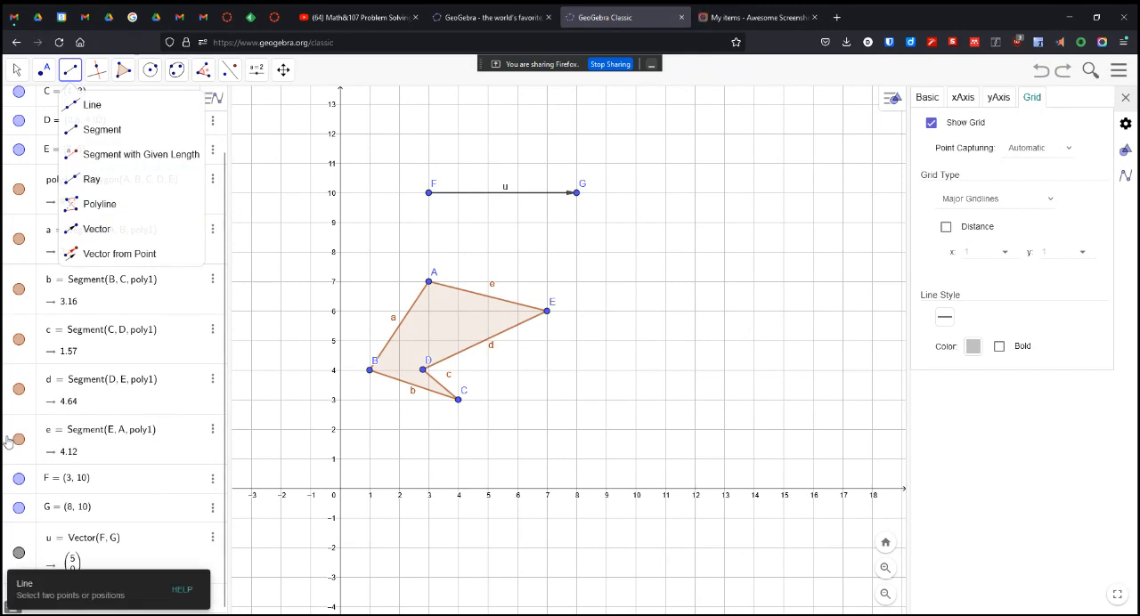
mouse_move(738, 68)
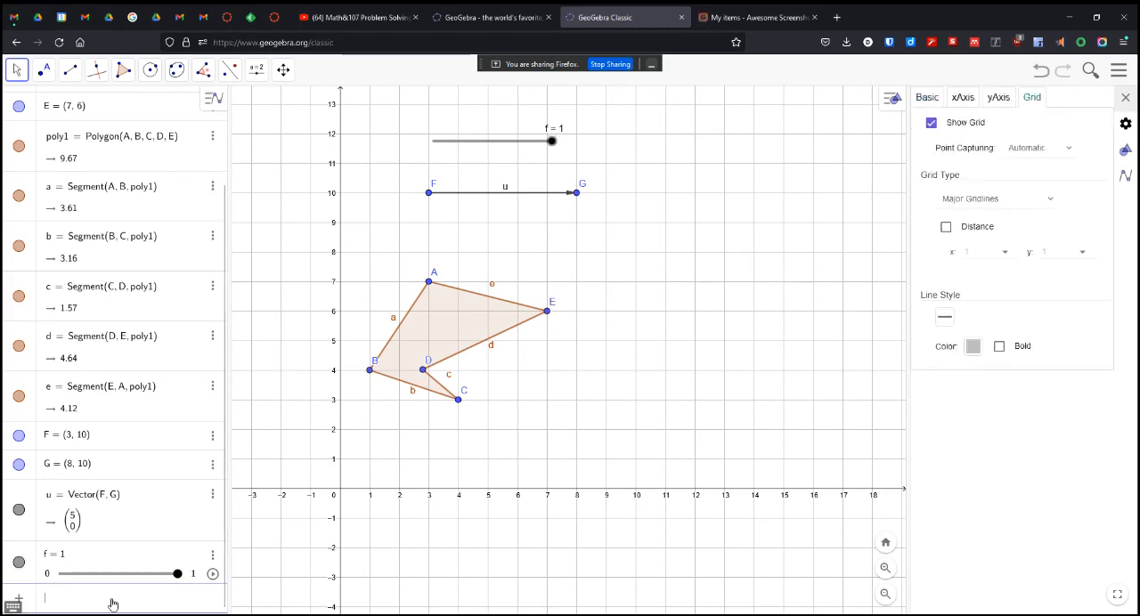
mouse_move(95, 477)
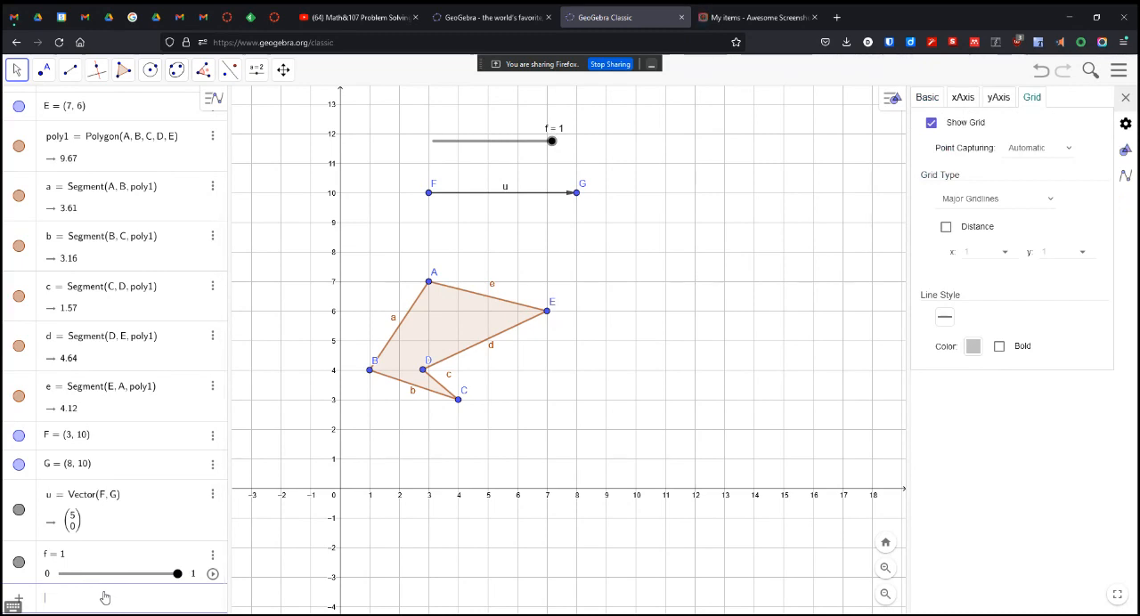
Step: Enter H = Translate(poly1, Vector(u f)) in the input bar for the scaled translated copy
text(H = Trans)
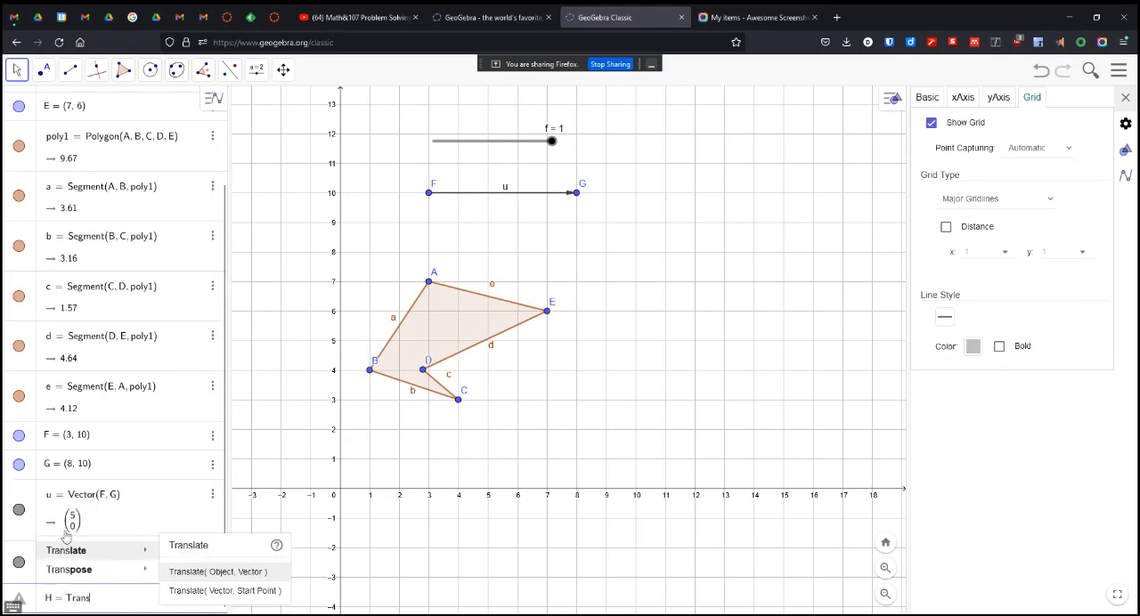
mouse_move(186, 581)
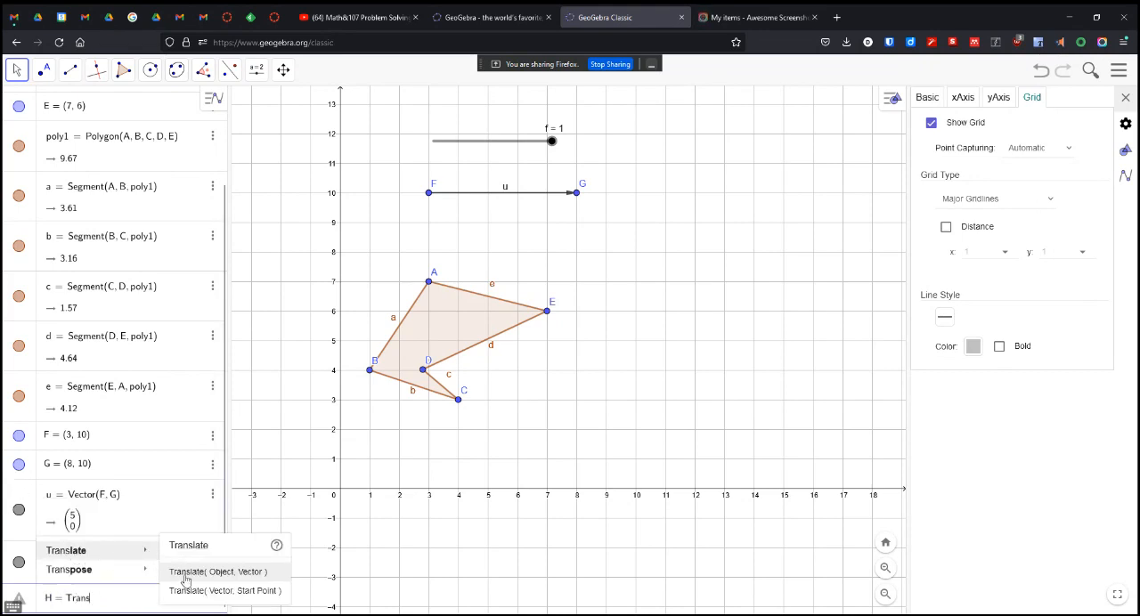
click(219, 572)
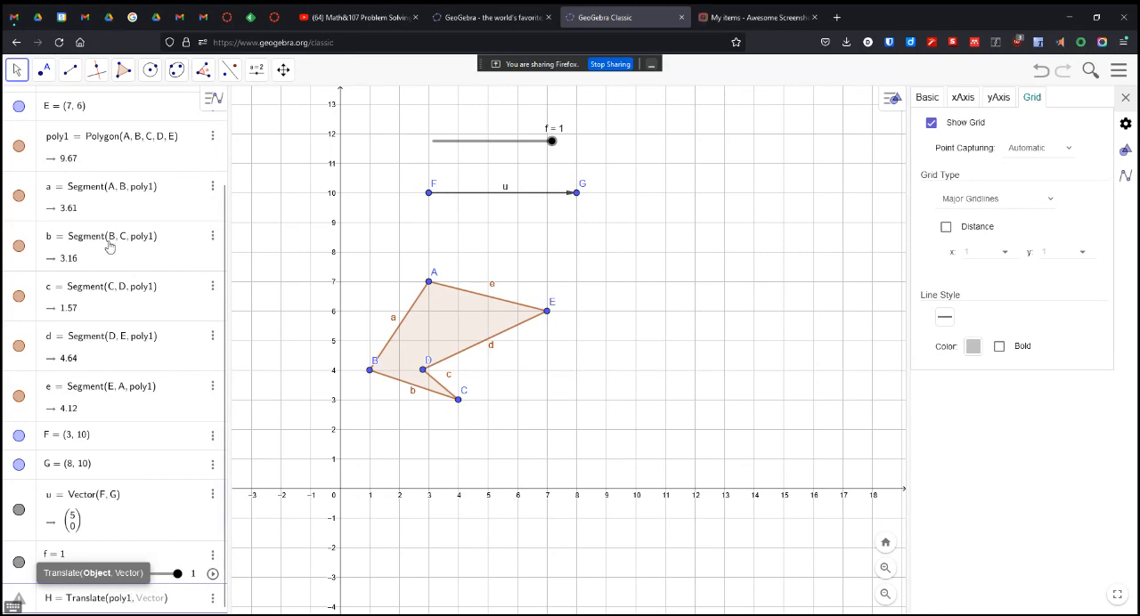
mouse_move(317, 466)
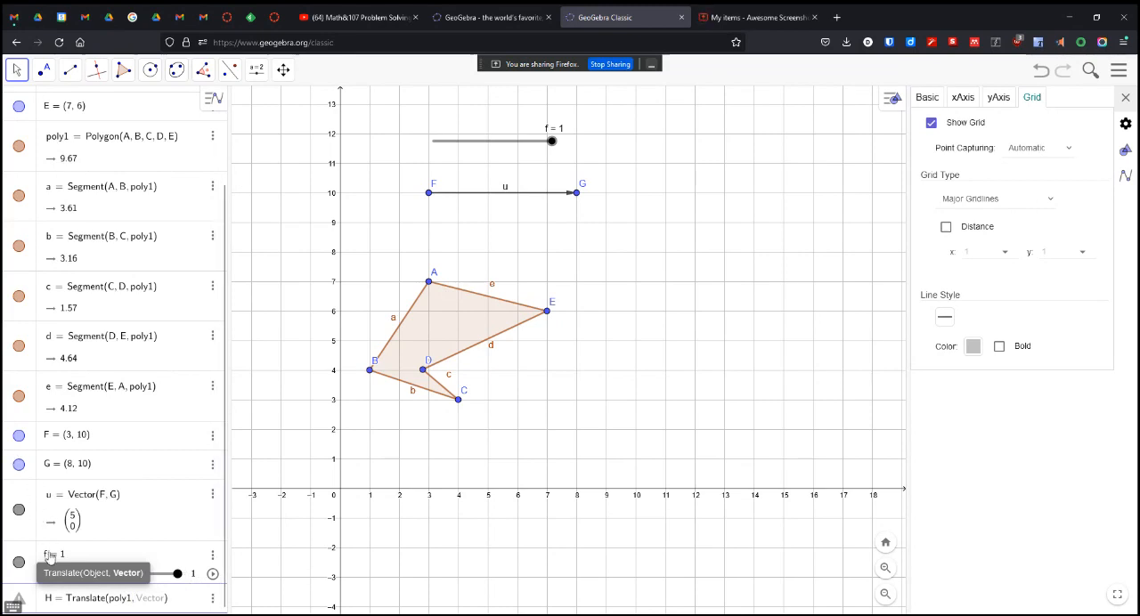
mouse_move(228, 436)
text(v · f)
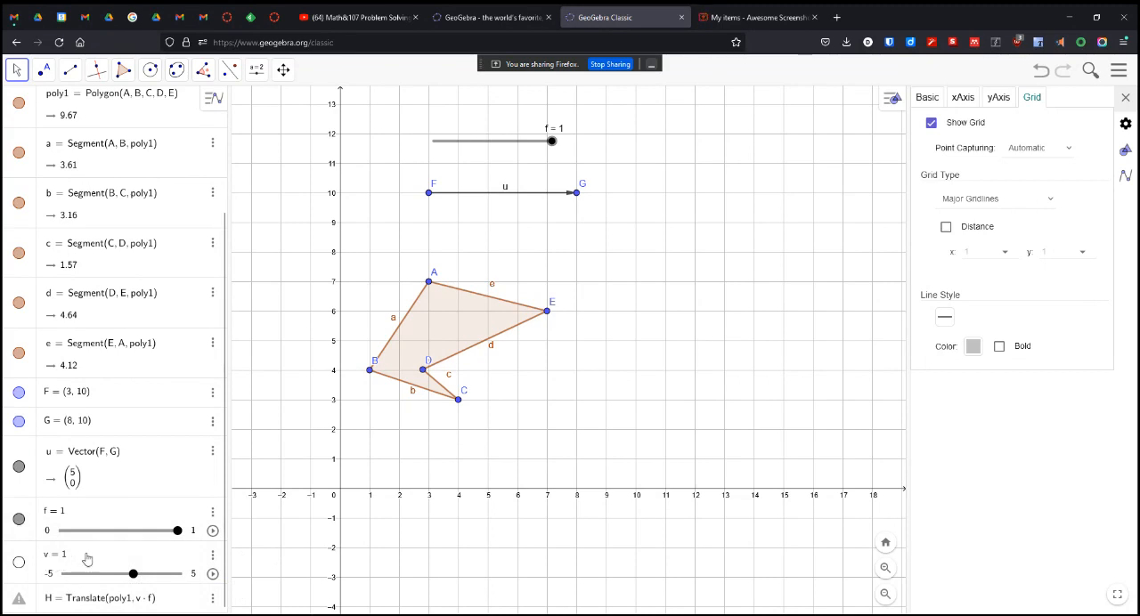
mouse_move(142, 613)
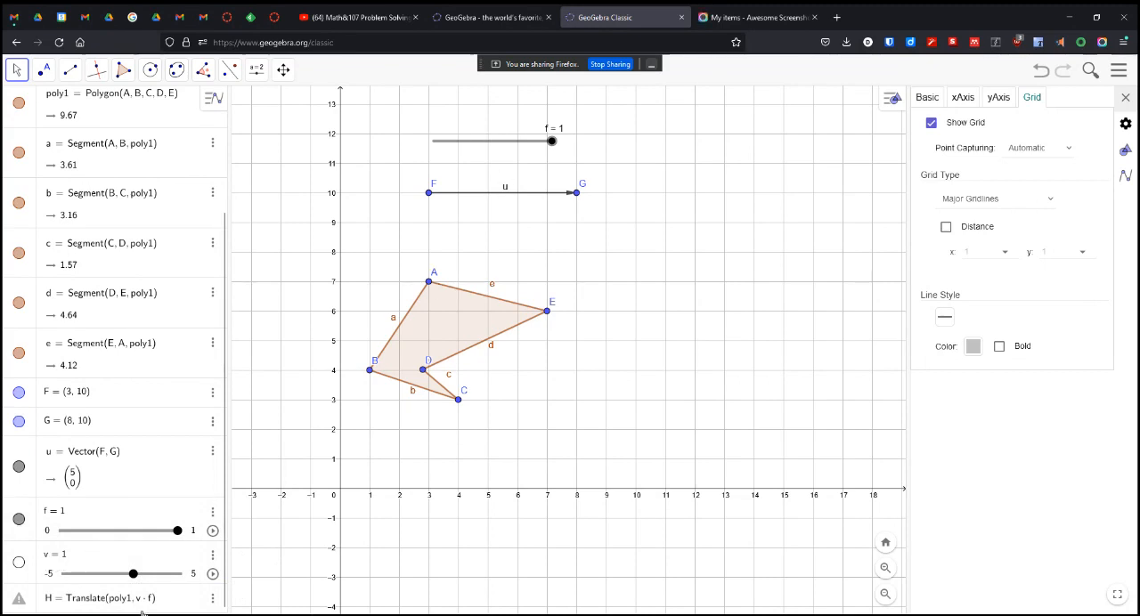
mouse_move(139, 598)
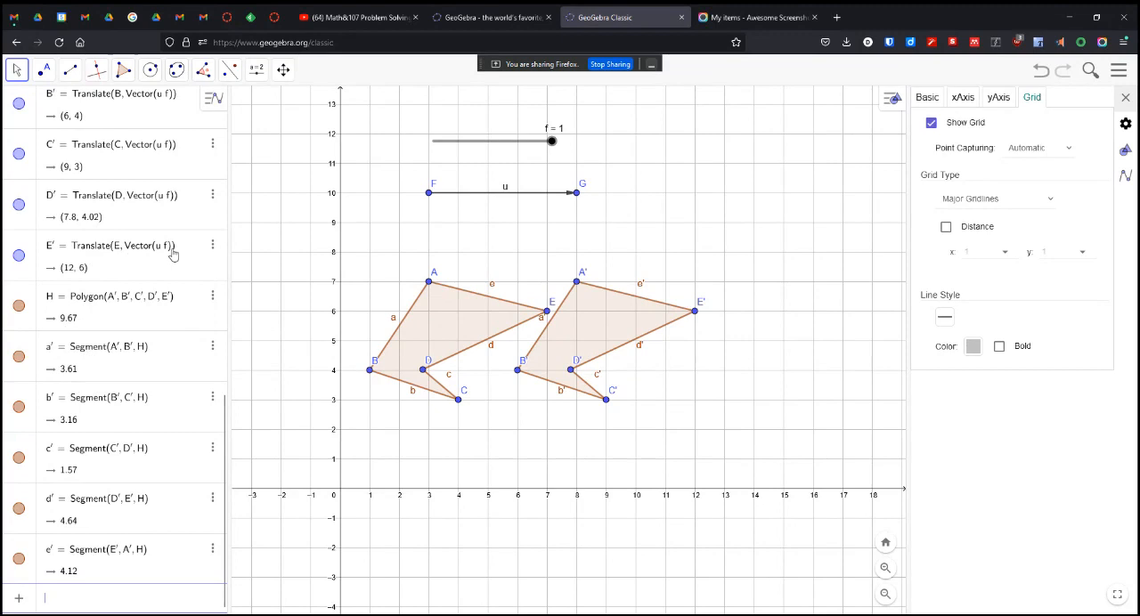
mouse_move(570, 381)
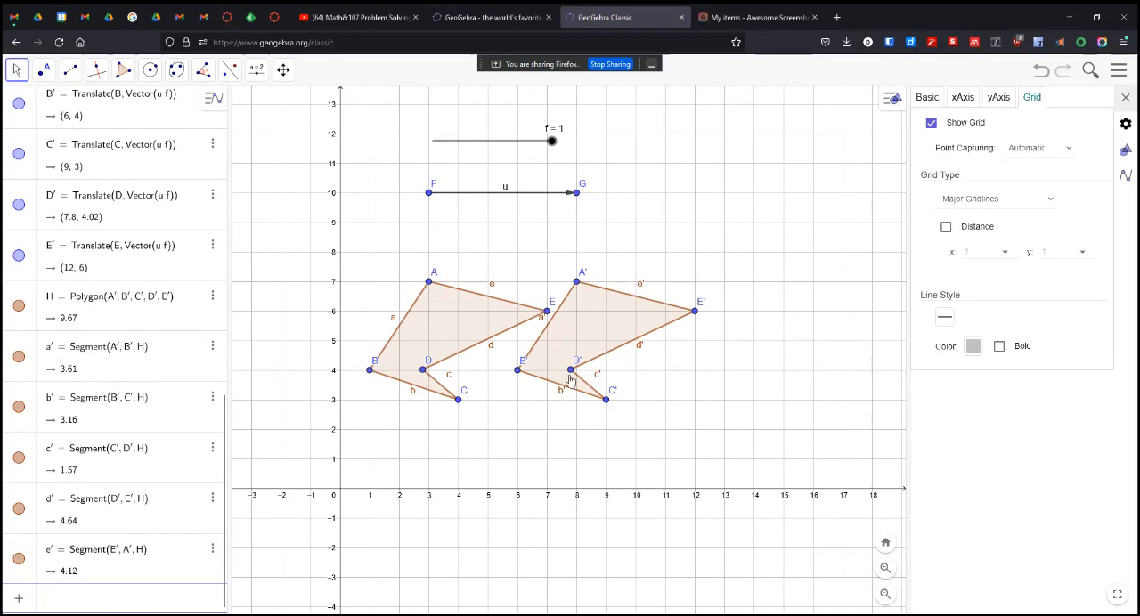
click(550, 140)
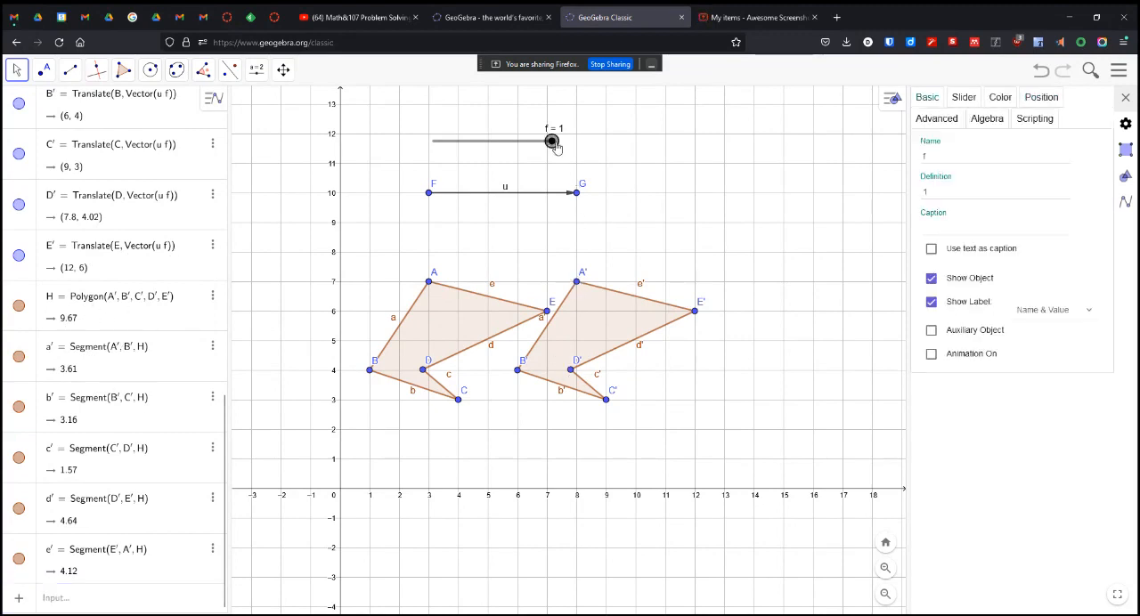
drag(552, 142, 432, 142)
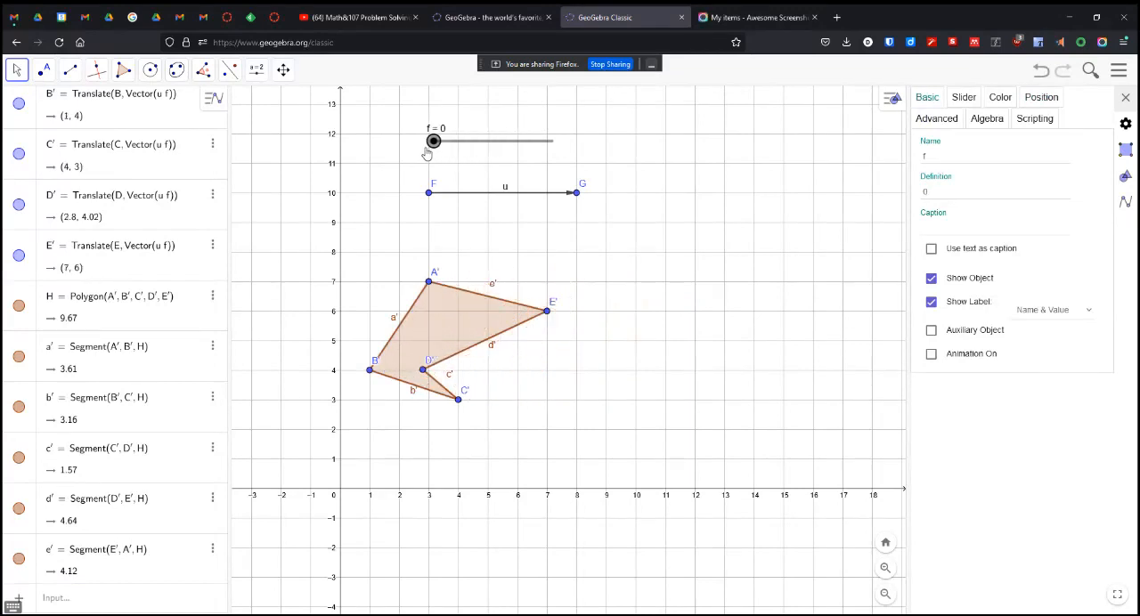
drag(435, 142, 553, 142)
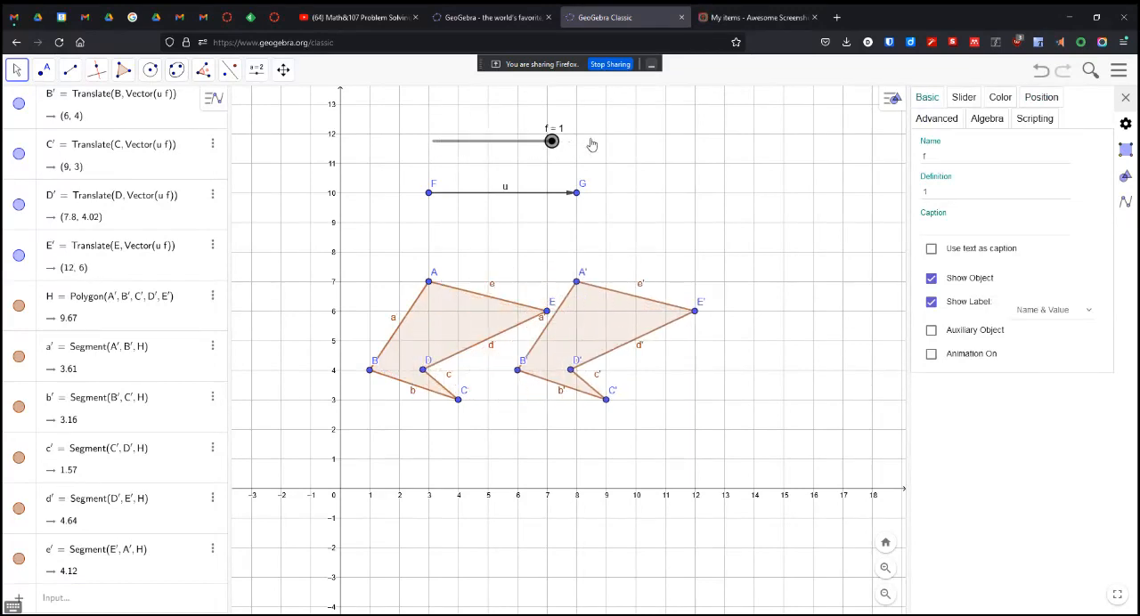
drag(552, 143, 445, 143)
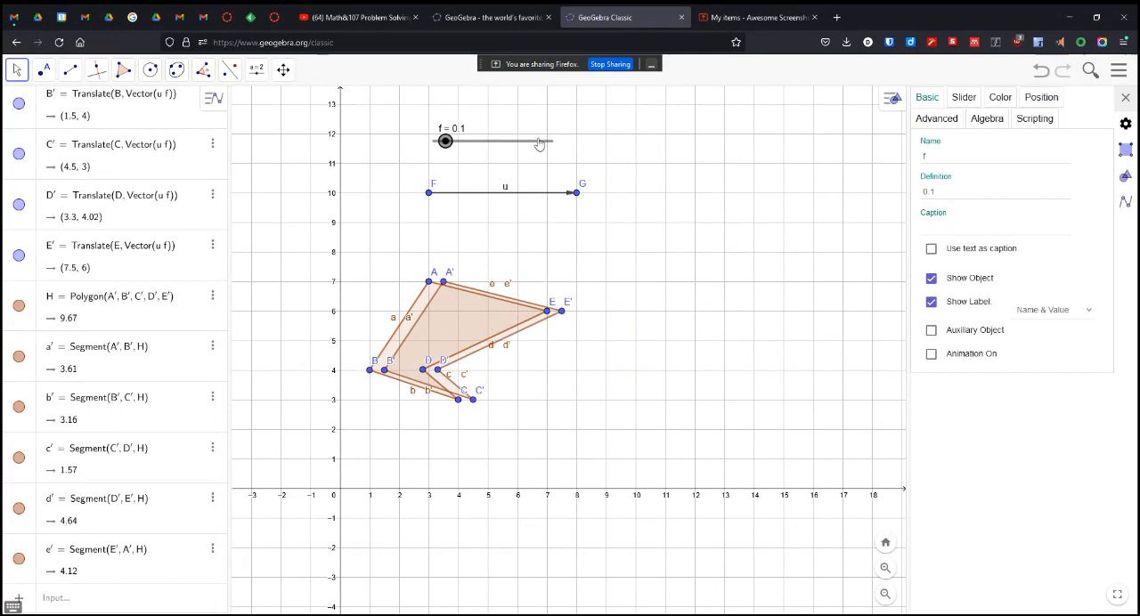
drag(445, 141, 552, 141)
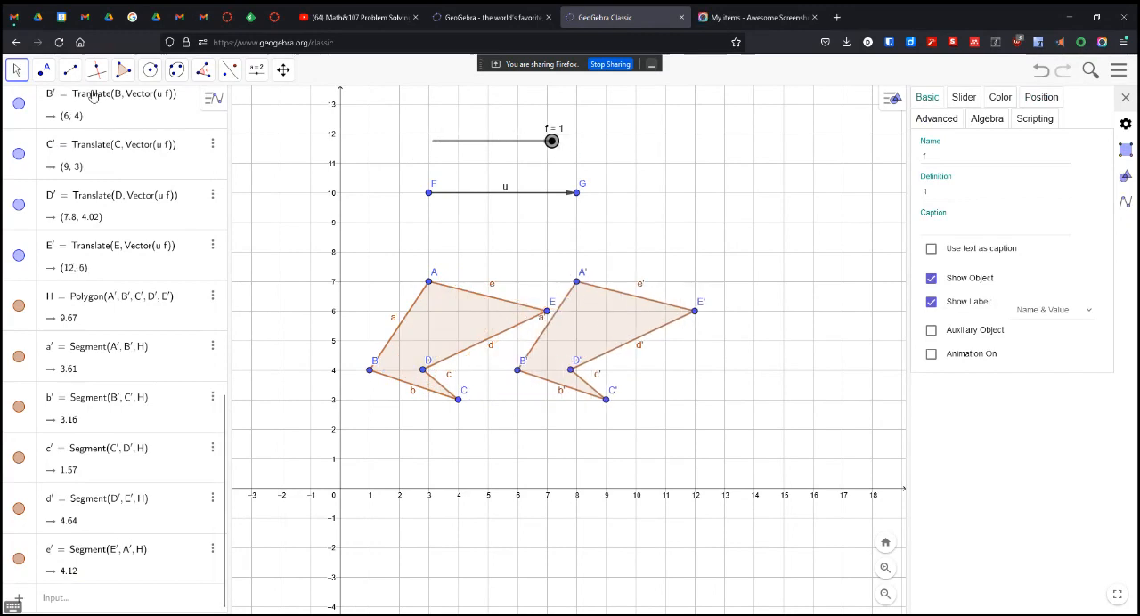
Step: Switch to the Segment tool to join each vertex A–E to its image vertex
click(69, 70)
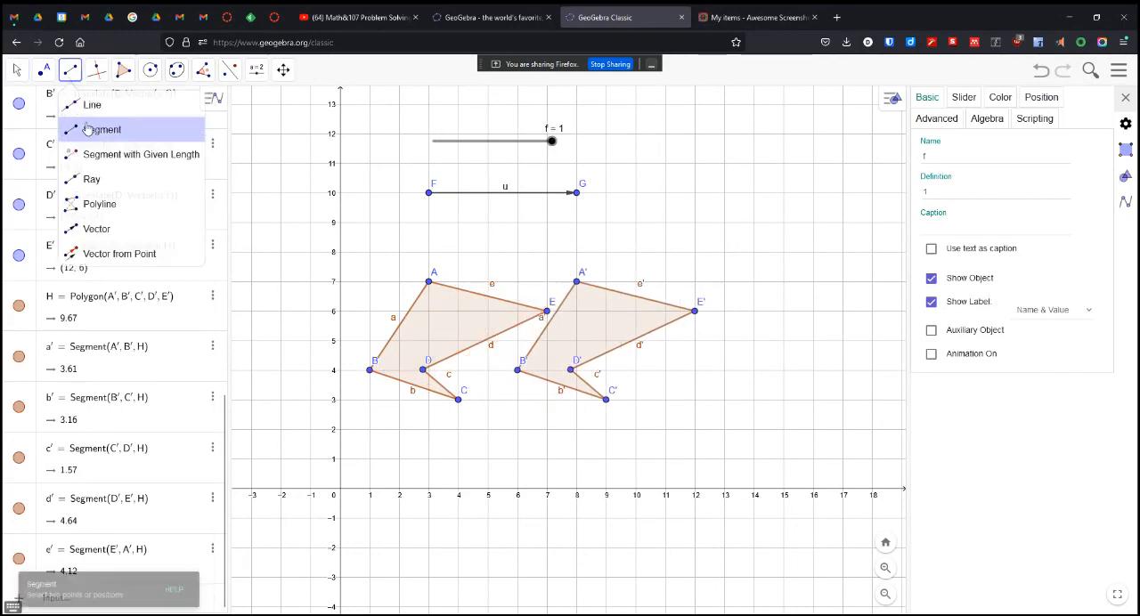
click(103, 128)
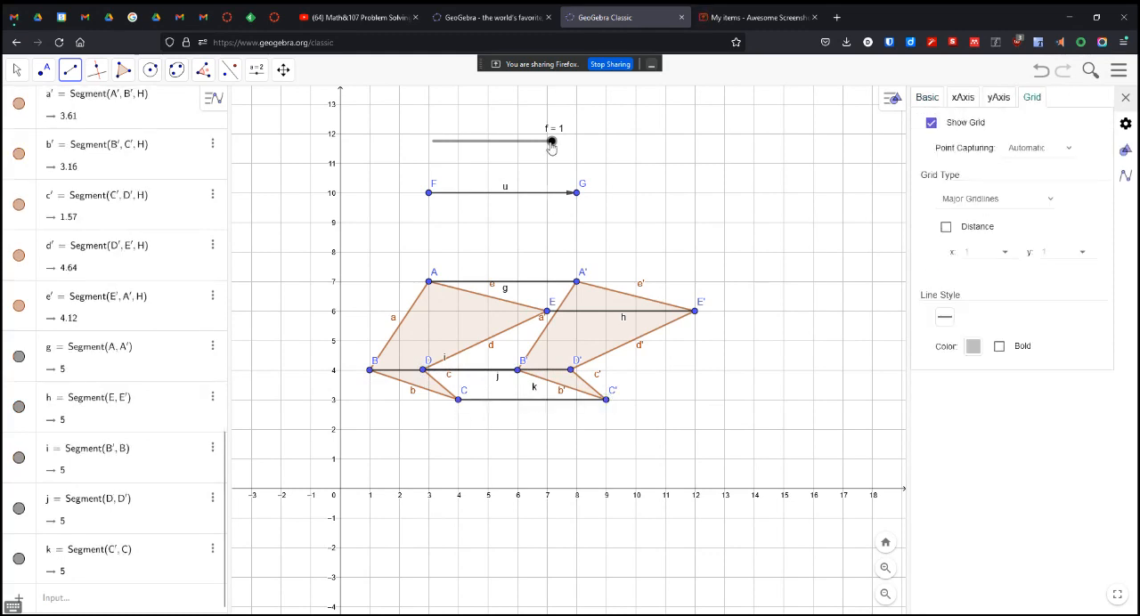
drag(550, 141, 470, 140)
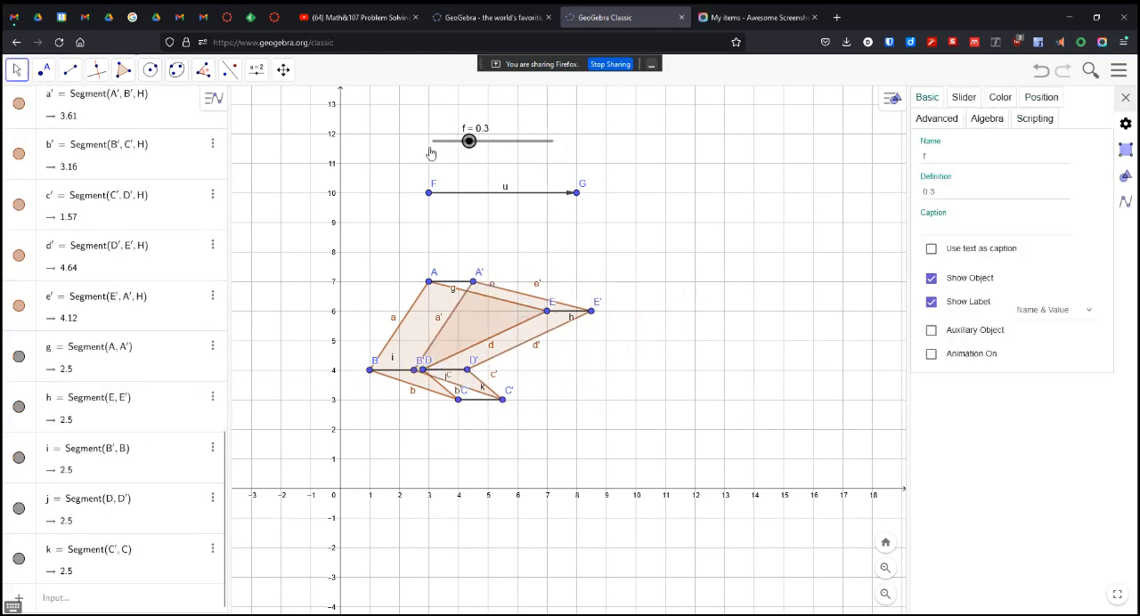
drag(471, 141, 552, 141)
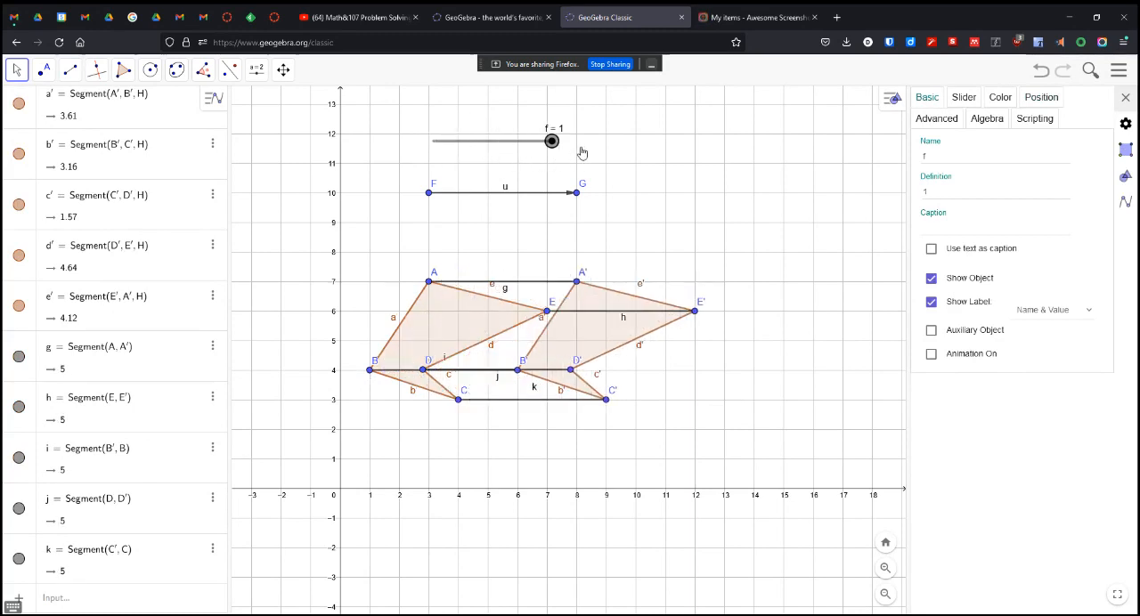
click(16, 70)
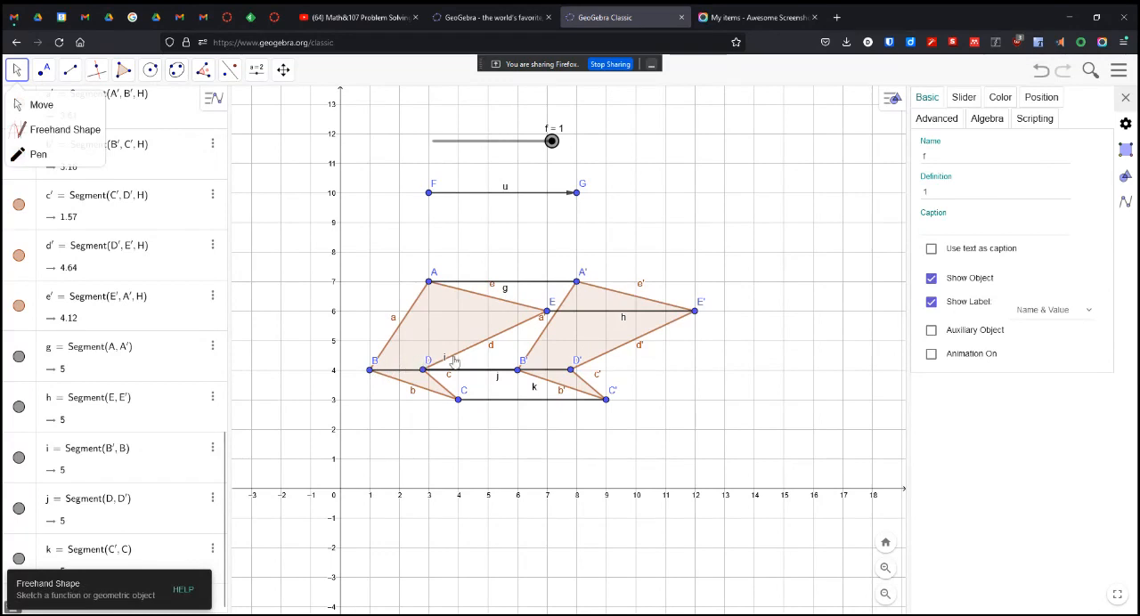
mouse_move(431, 374)
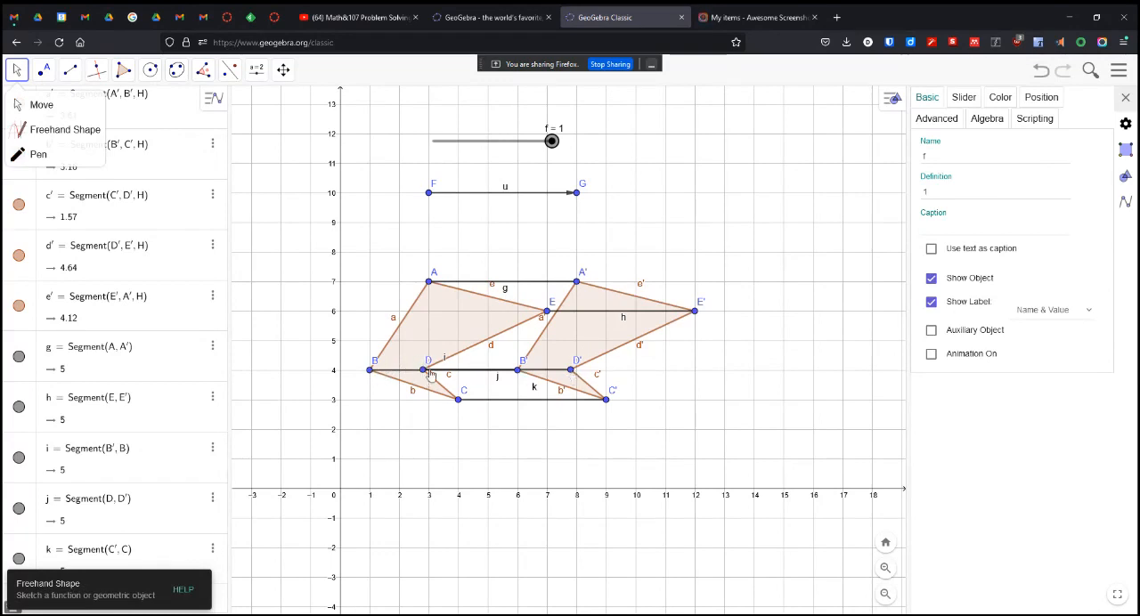
Step: Move vertex B to (2, 1), reshaping both pentagons, and set slider f to 0.7
click(370, 370)
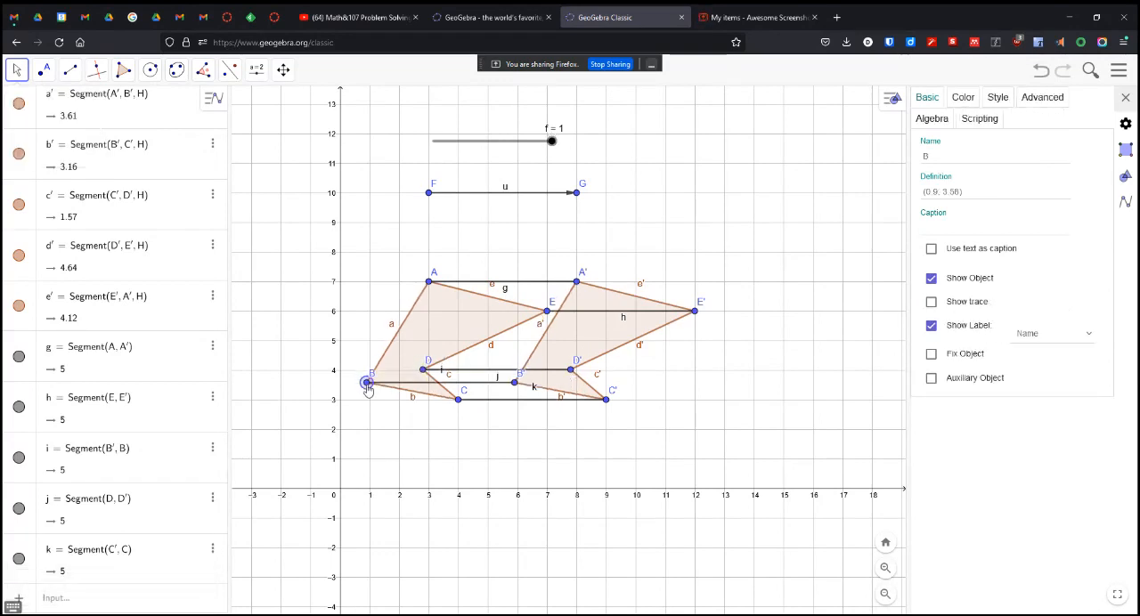
drag(367, 383, 399, 459)
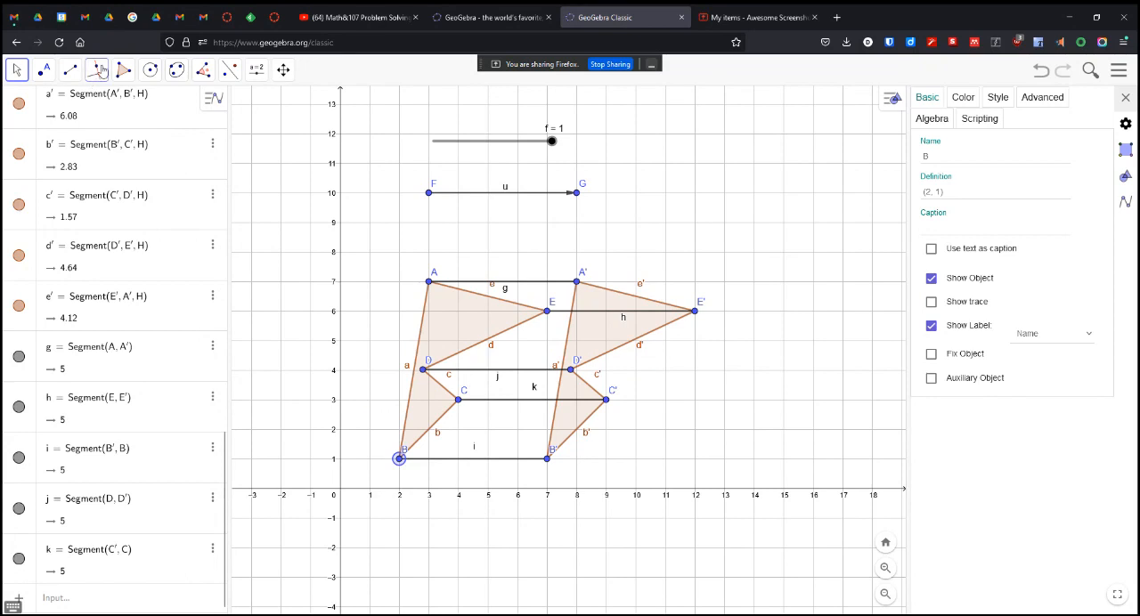
drag(552, 141, 516, 141)
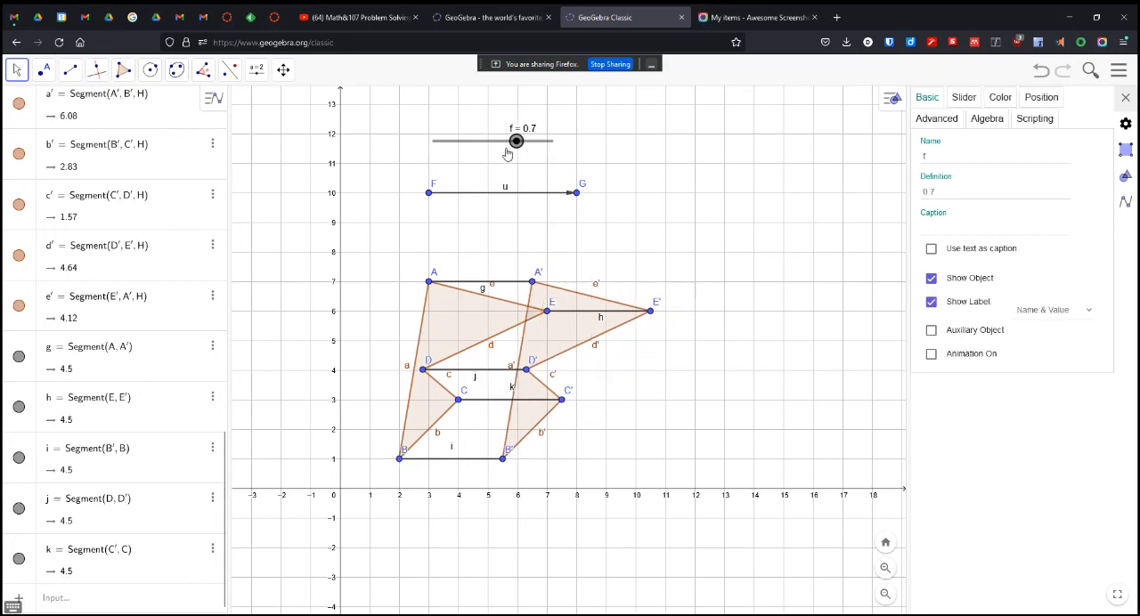
Step: Slide f down to 0 and back to 1, restoring connecting segments of length 5
drag(517, 143, 433, 143)
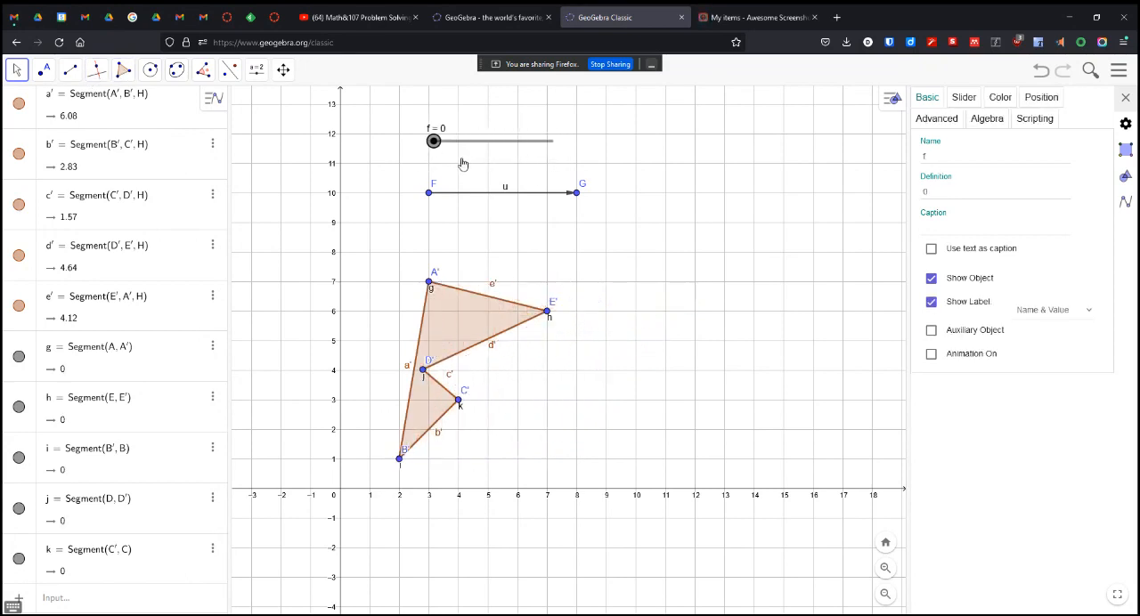
drag(435, 143, 552, 143)
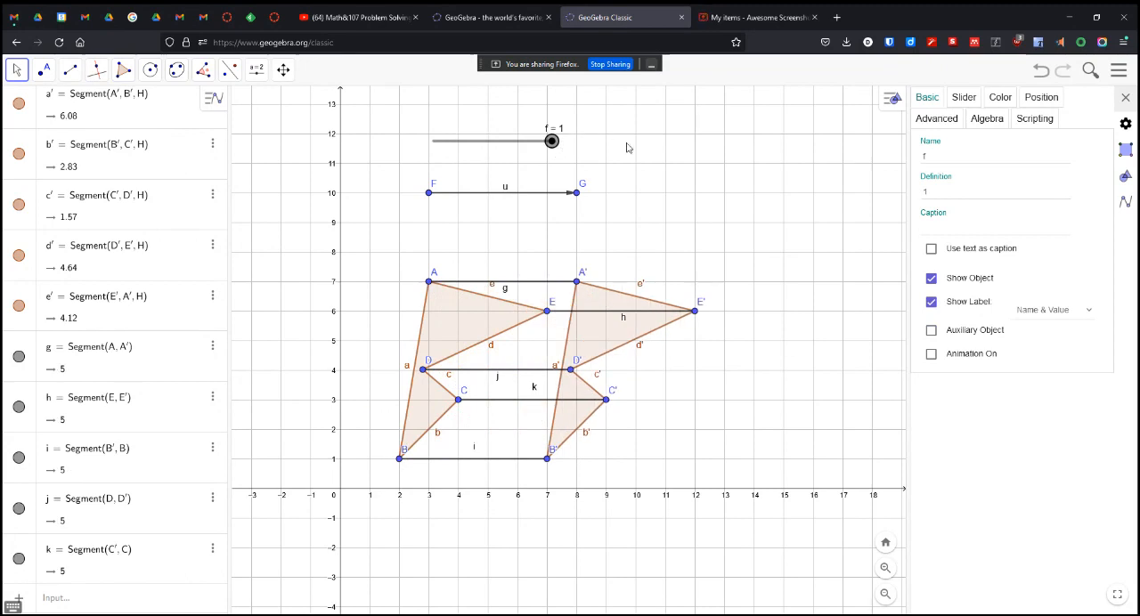
mouse_move(593, 376)
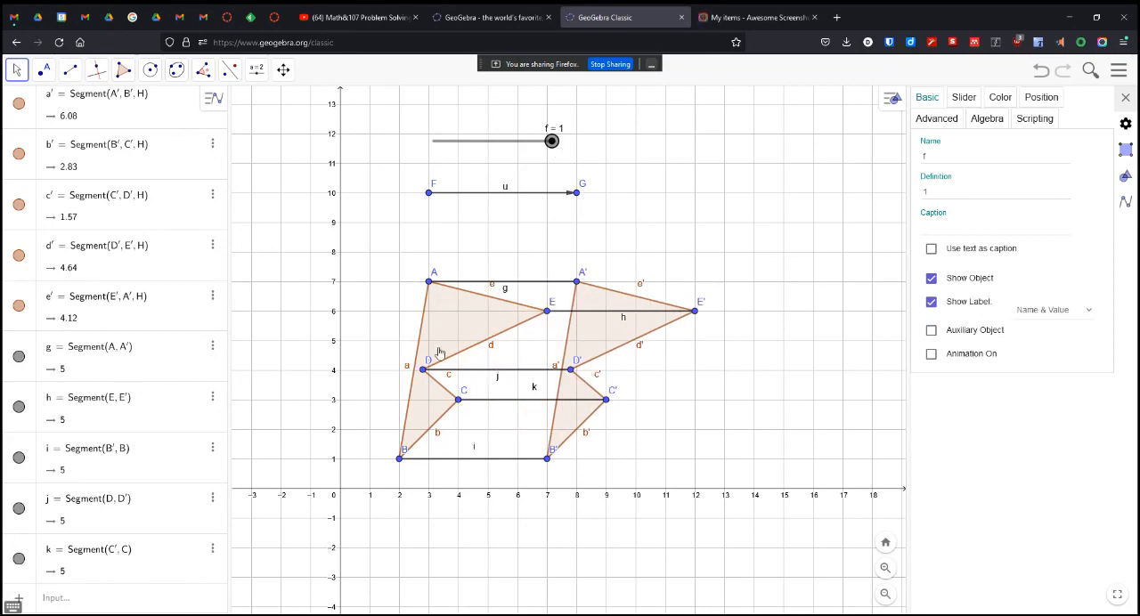
mouse_move(415, 320)
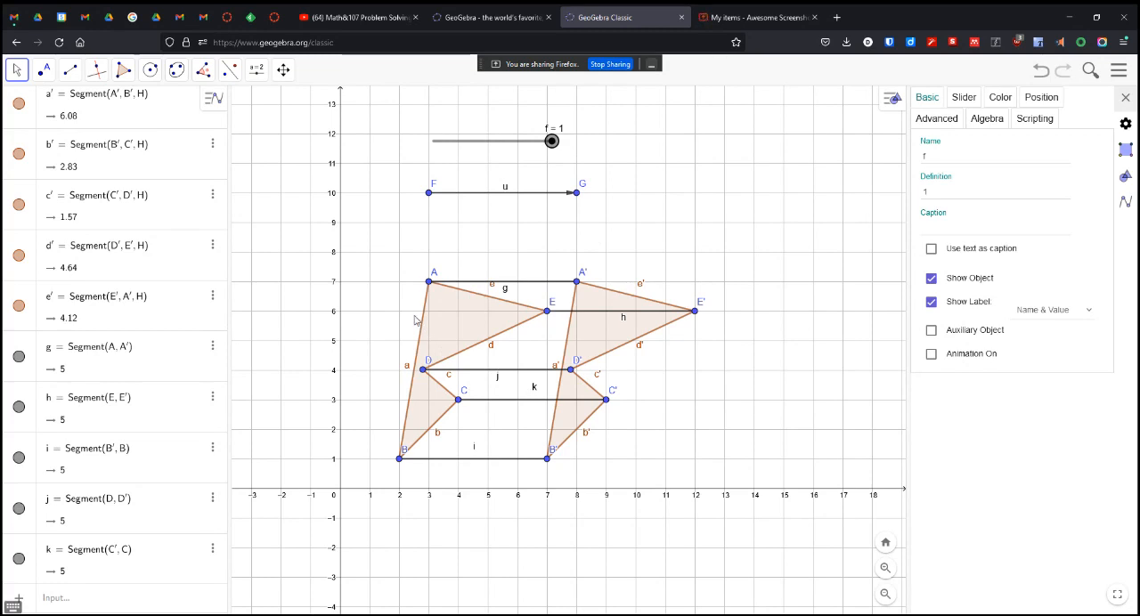